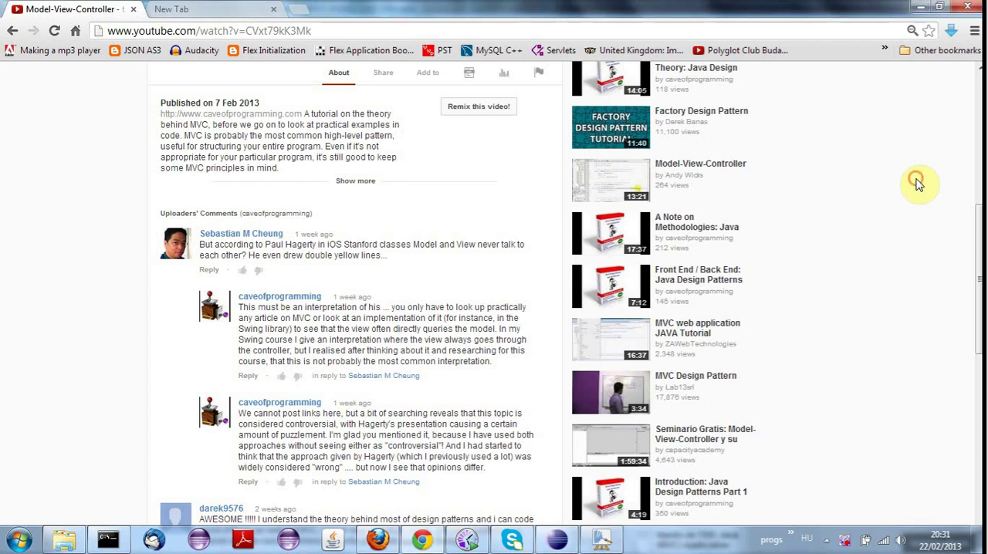
- Browse the Cave of Programming page and open the Mastering Java Swing course on Udemy
scroll(down, 3)
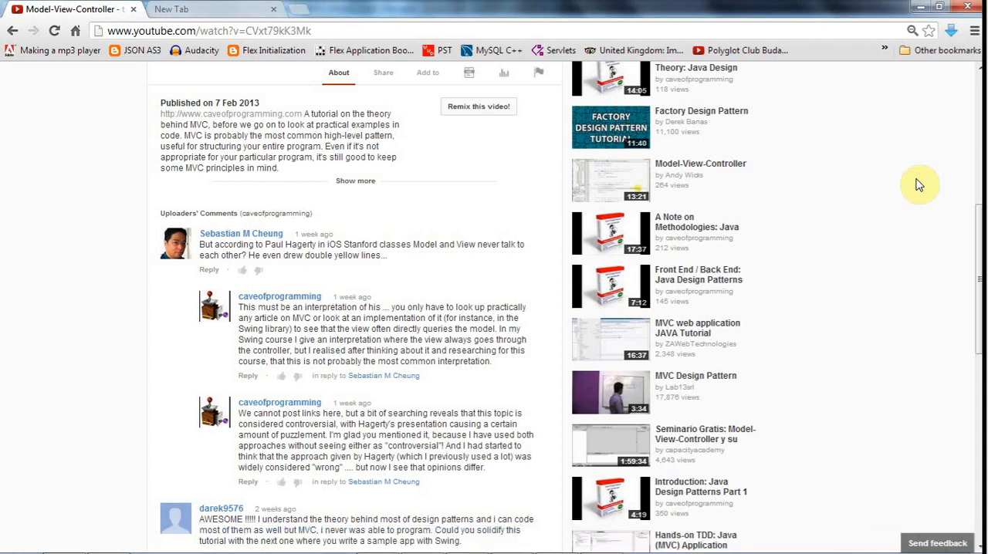
scroll(up, 3)
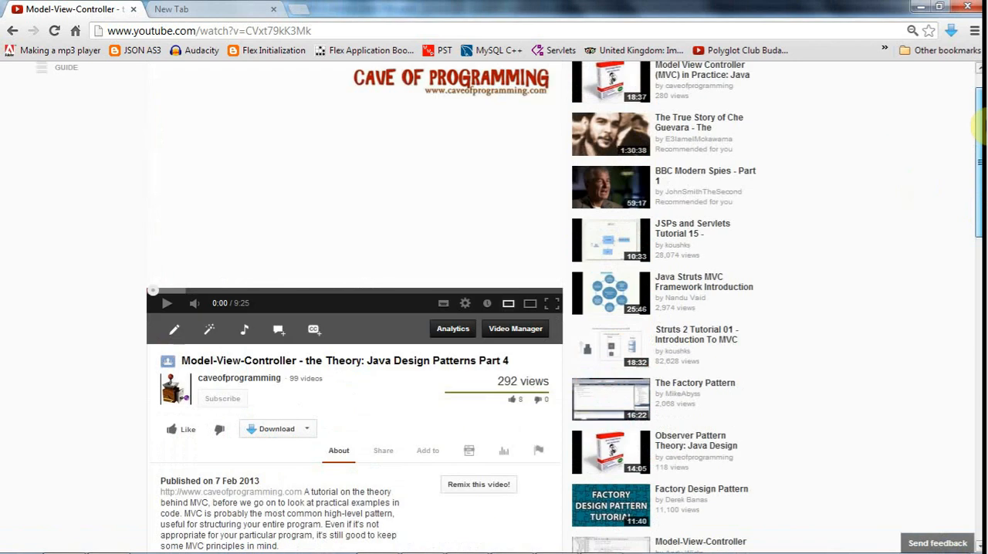
scroll(up, 3)
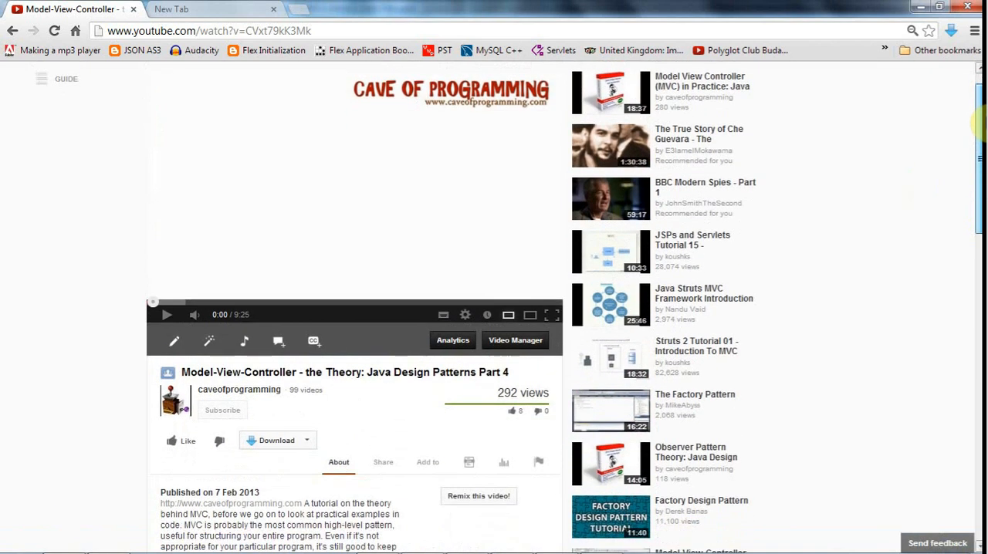
scroll(down, 3)
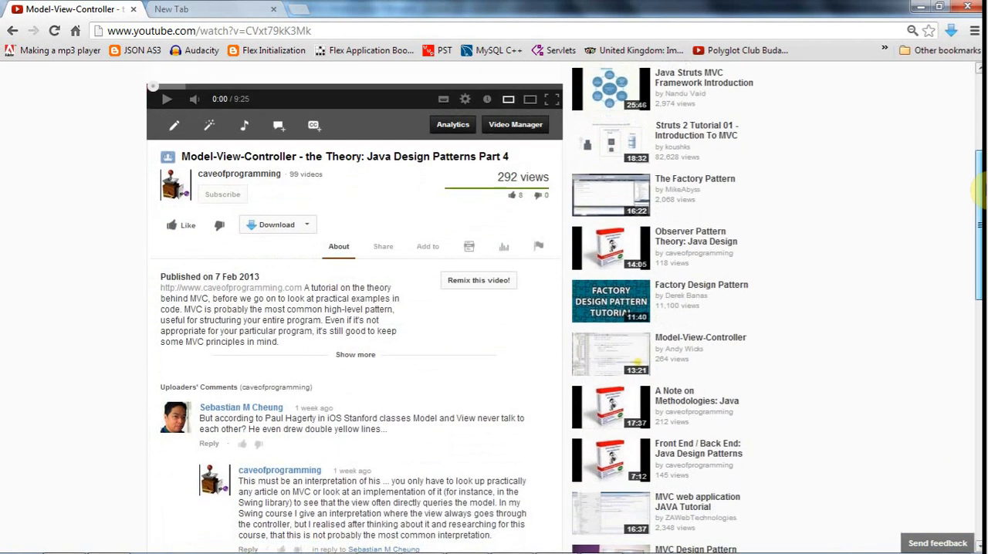
scroll(down, 3)
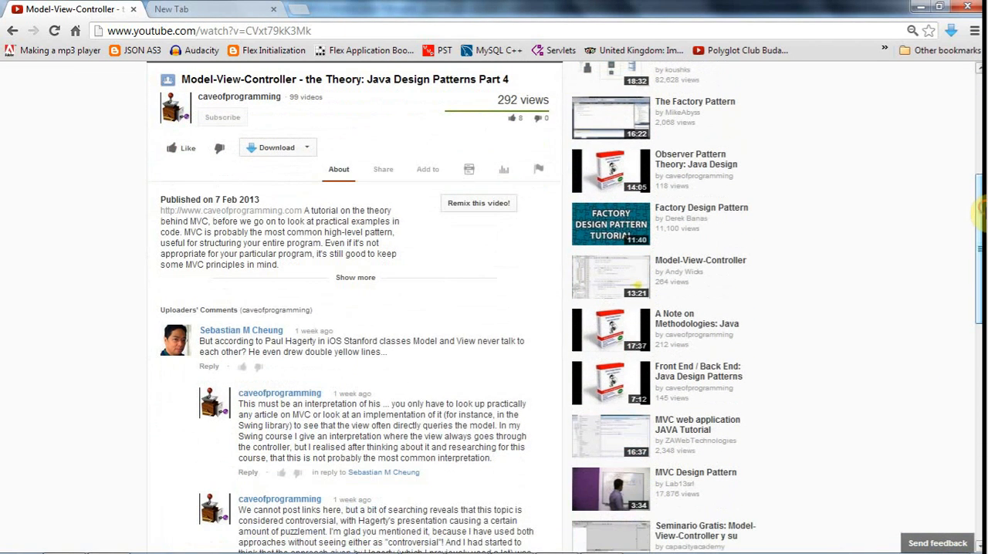
mouse_move(22, 320)
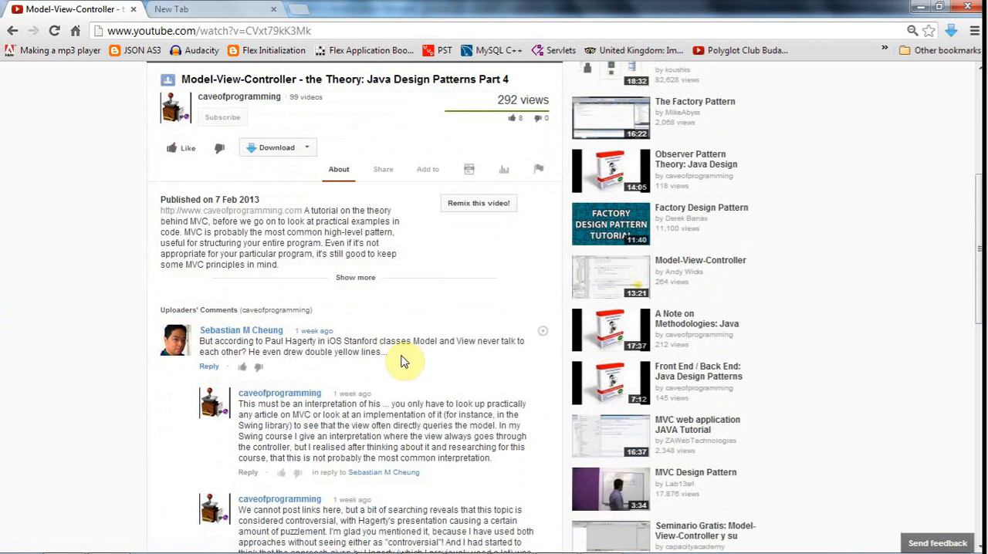
mouse_move(673, 298)
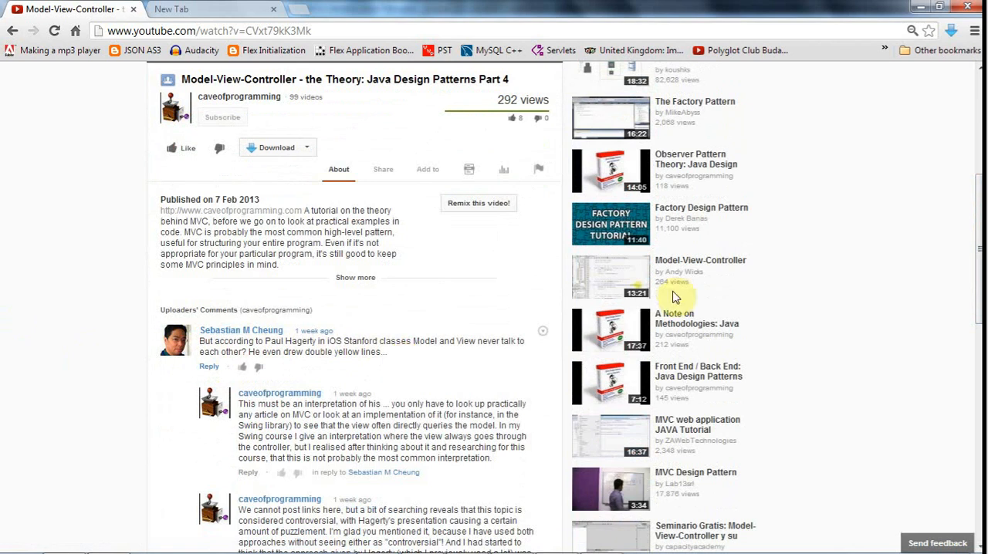
scroll(up, 3)
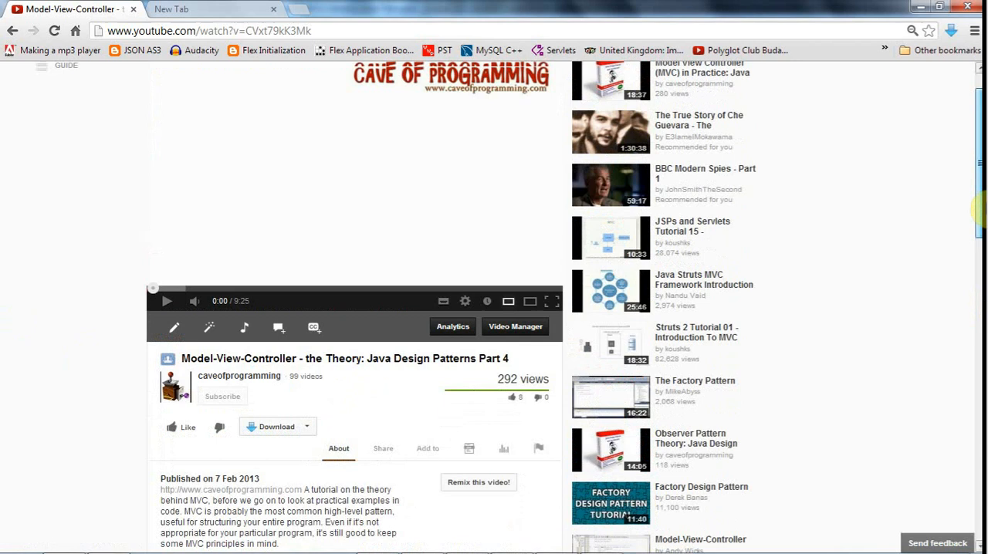
scroll(up, 3)
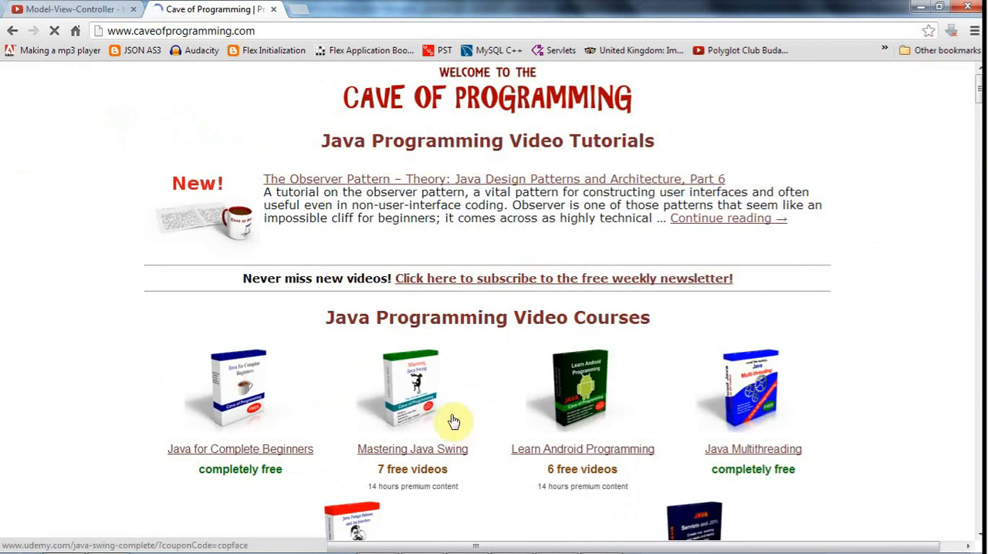
click(415, 389)
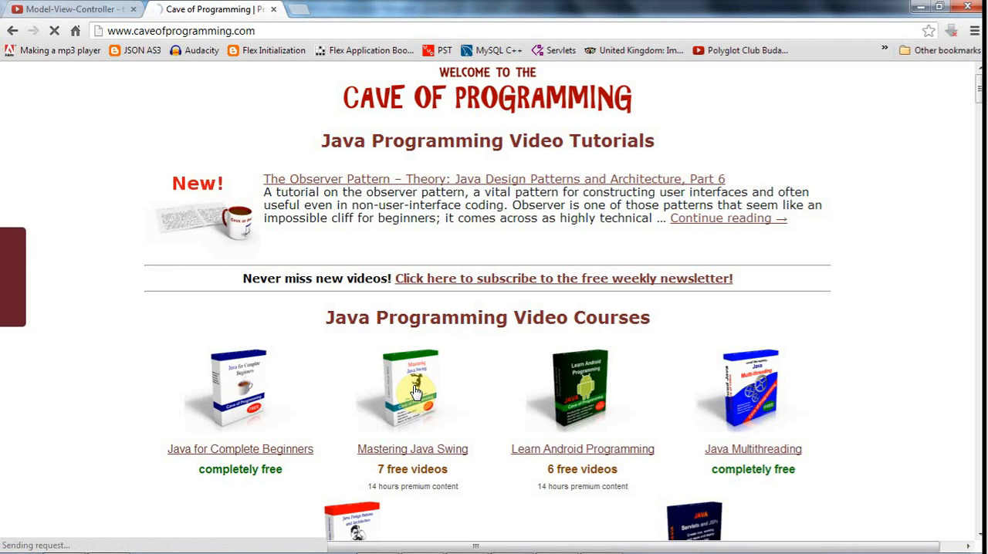
mouse_move(651, 457)
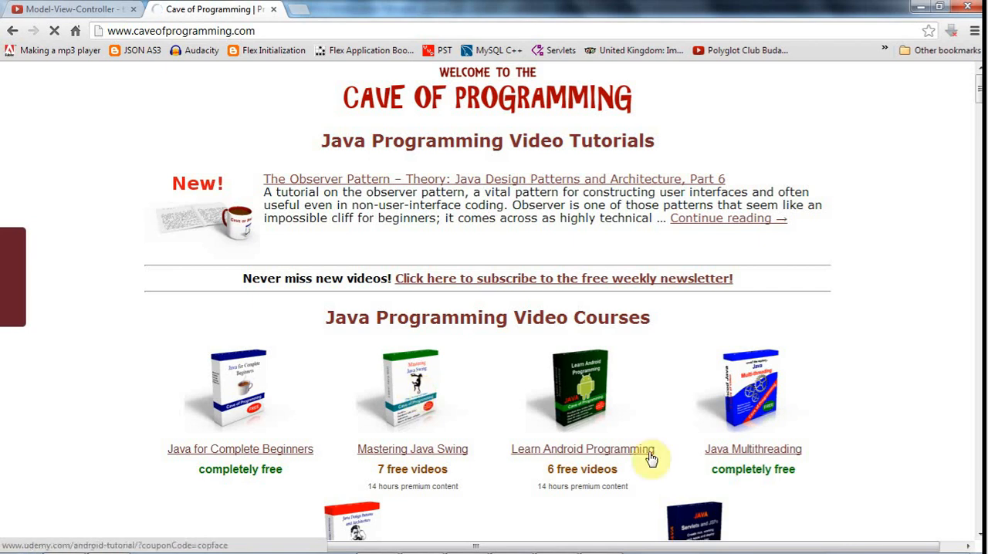
- Leave the Udemy course page and switch to the blank MyPaint canvas
click(412, 448)
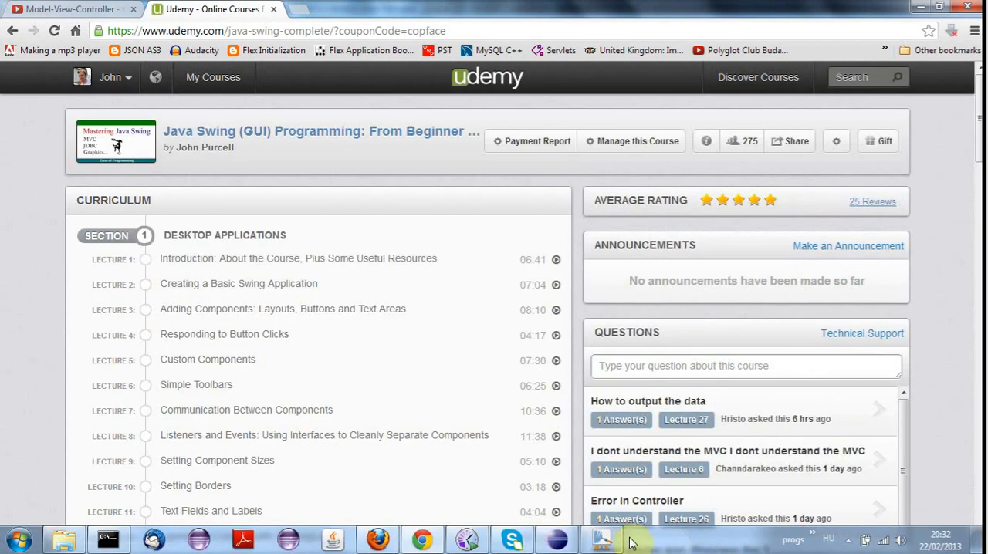
click(602, 539)
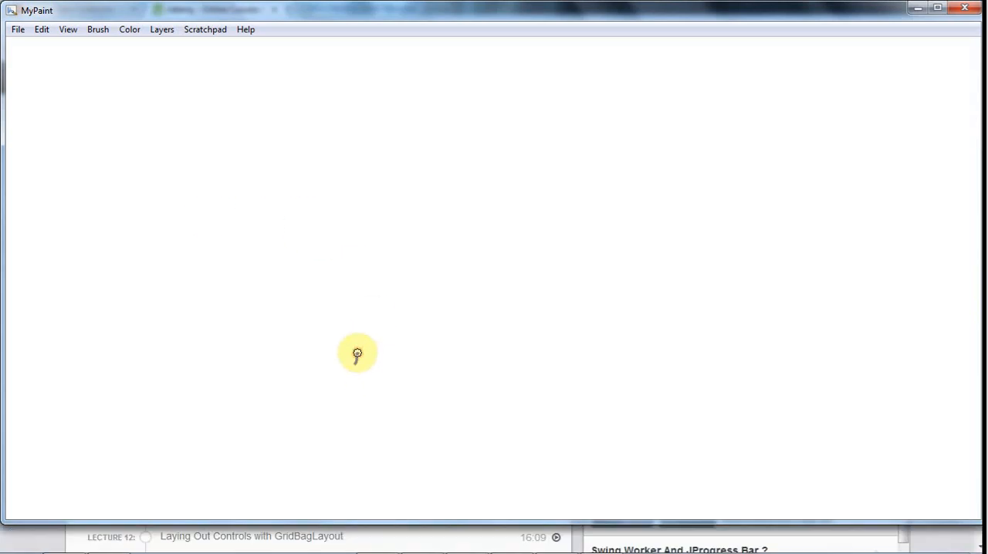
- Write Model, Controller and View on the canvas, each circled in an oval
drag(352, 355, 439, 355)
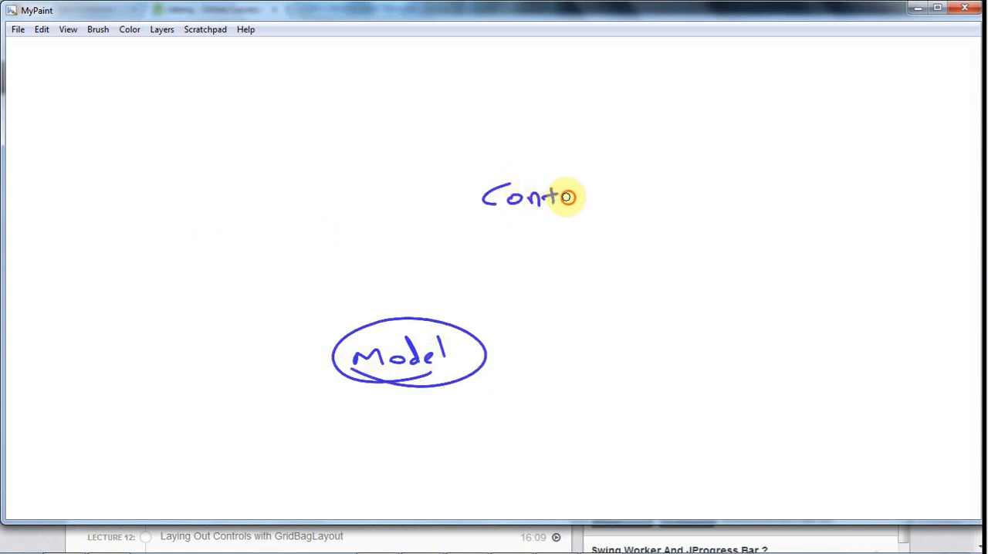
drag(568, 197, 630, 188)
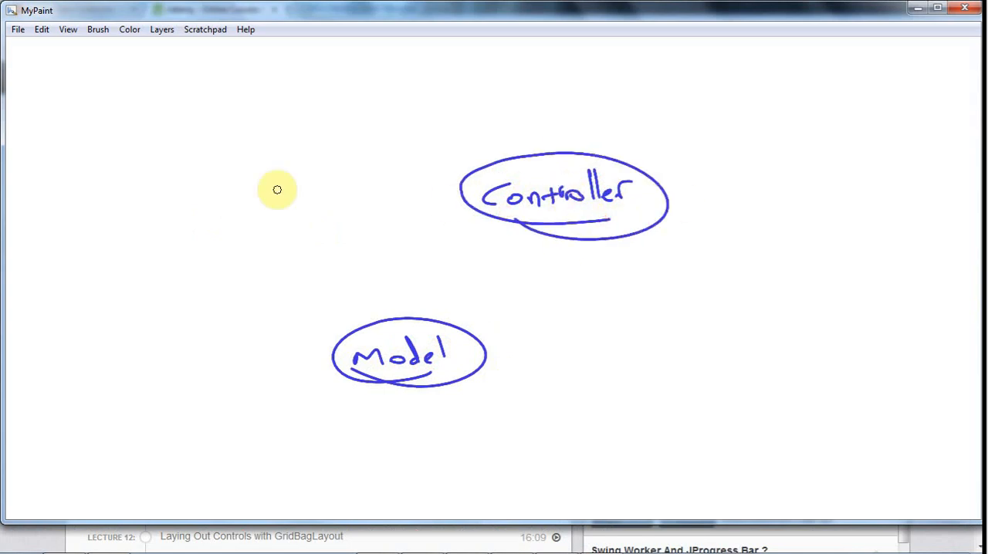
drag(259, 189, 297, 197)
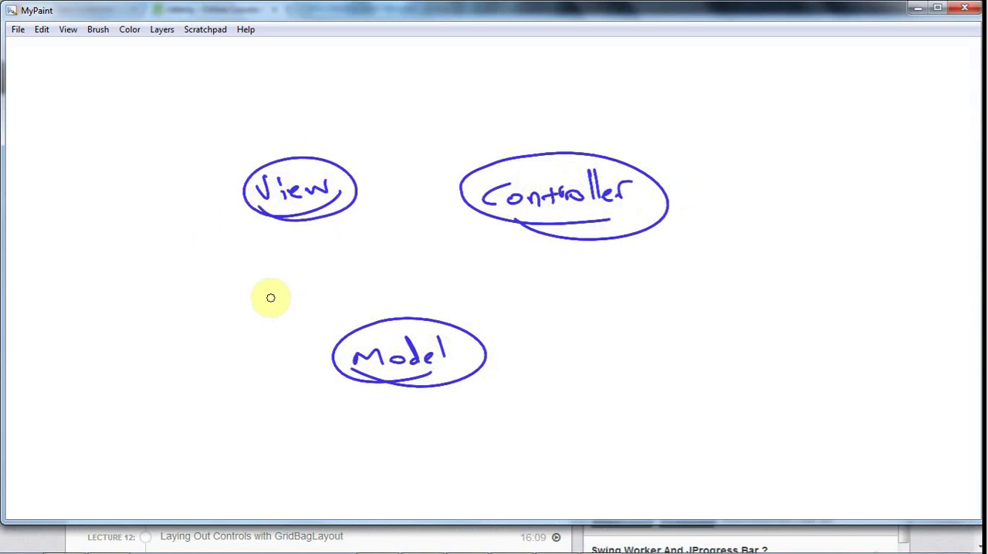
mouse_move(490, 253)
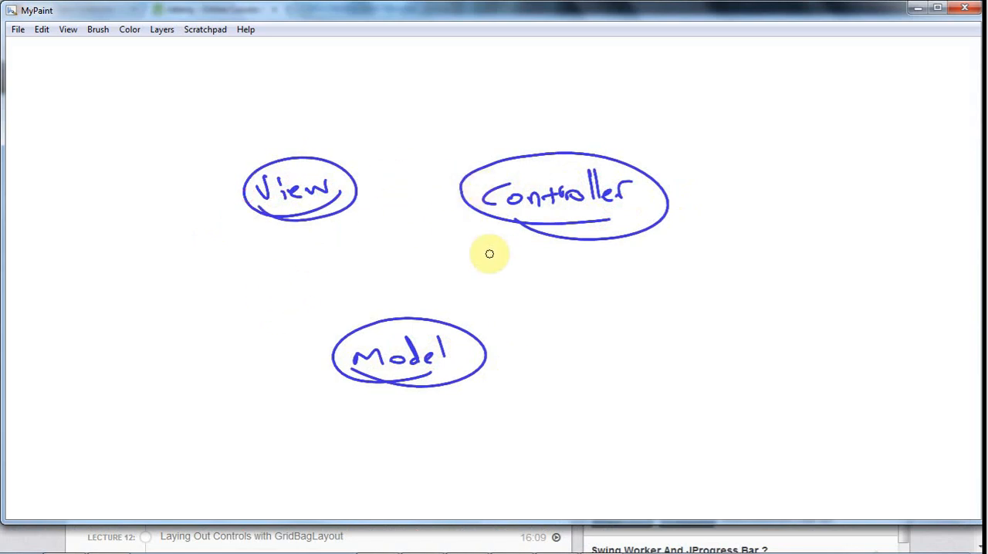
mouse_move(463, 293)
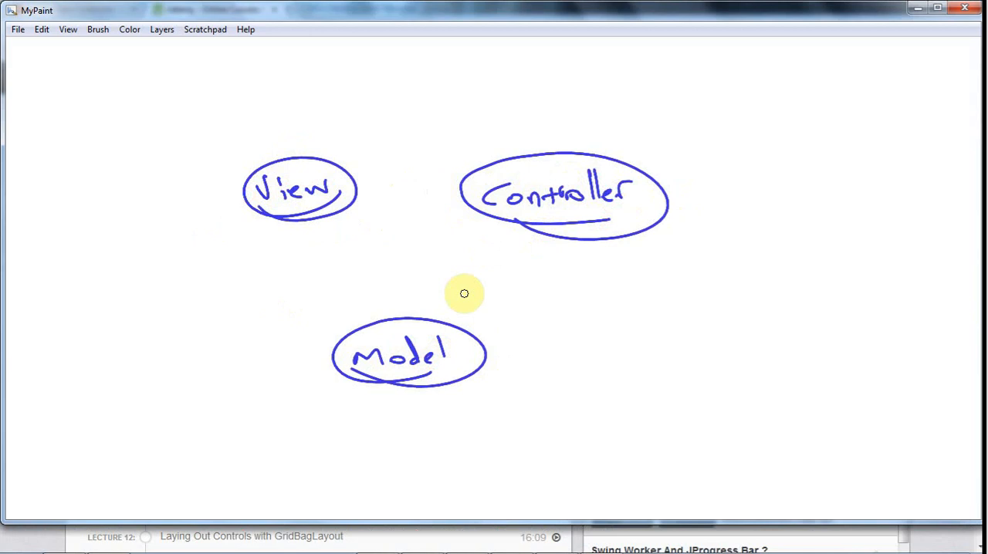
- Draw arrows from Controller to Model, Controller to View, and Model up to View
drag(528, 234, 466, 329)
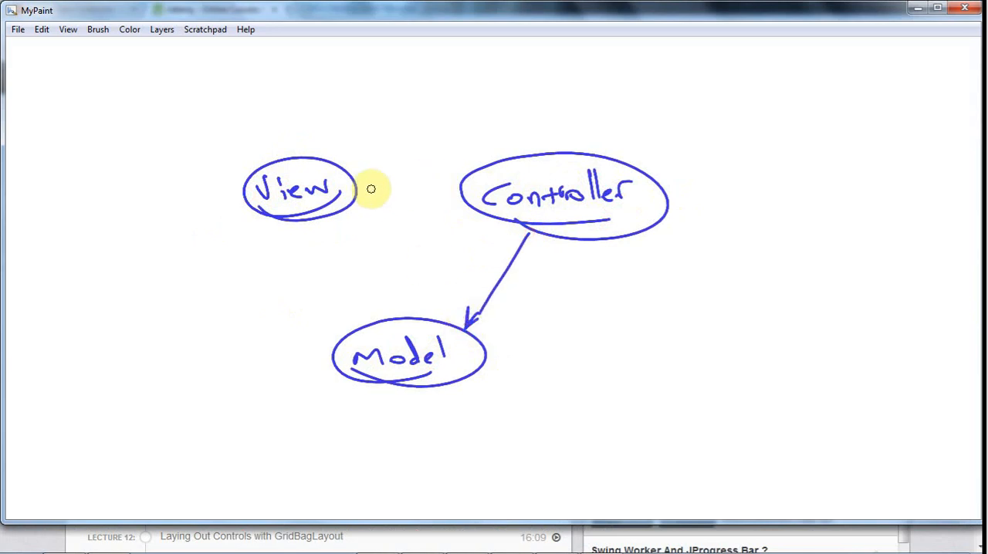
drag(362, 189, 460, 188)
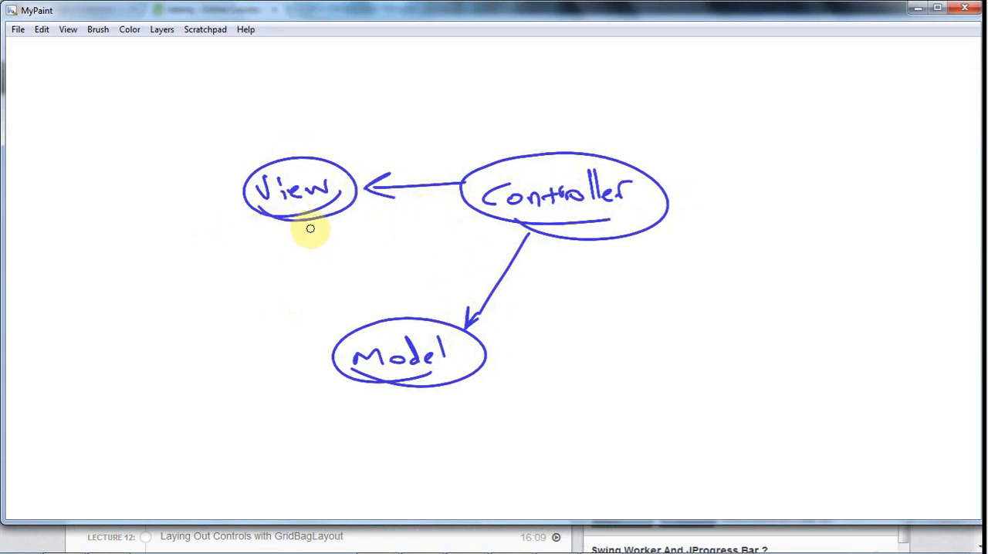
drag(309, 232, 363, 328)
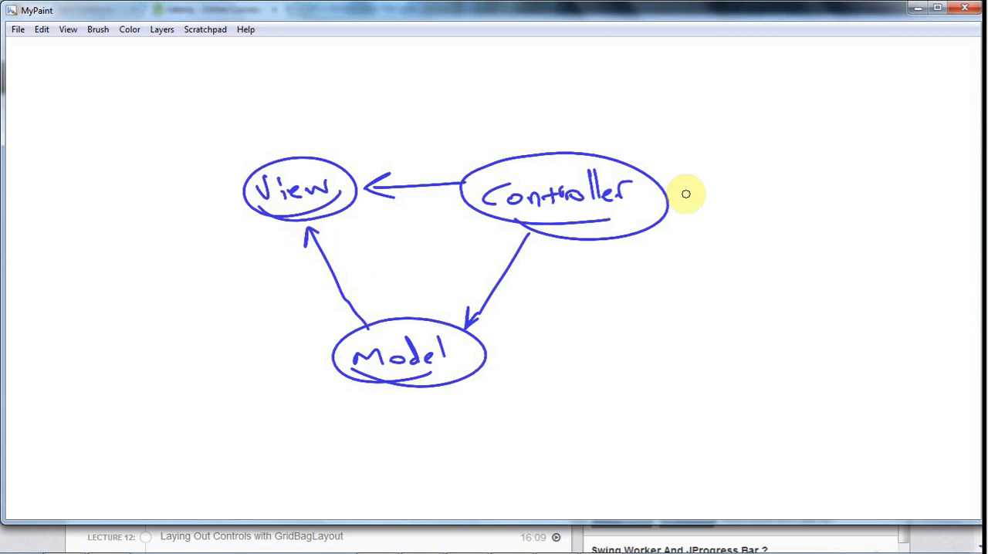
click(160, 29)
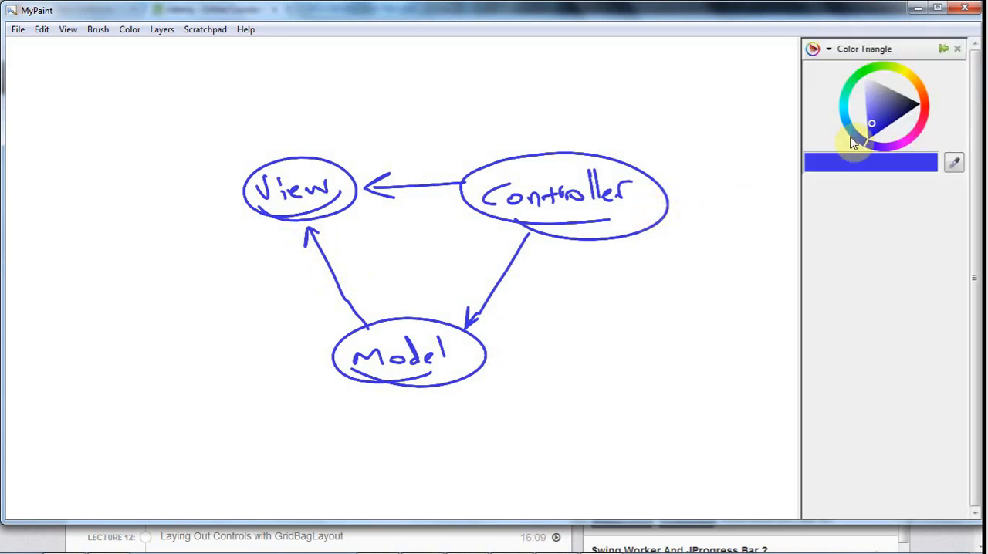
- Switch the brush to yellow and cross the Model–View arrow with two short parallel lines
click(957, 48)
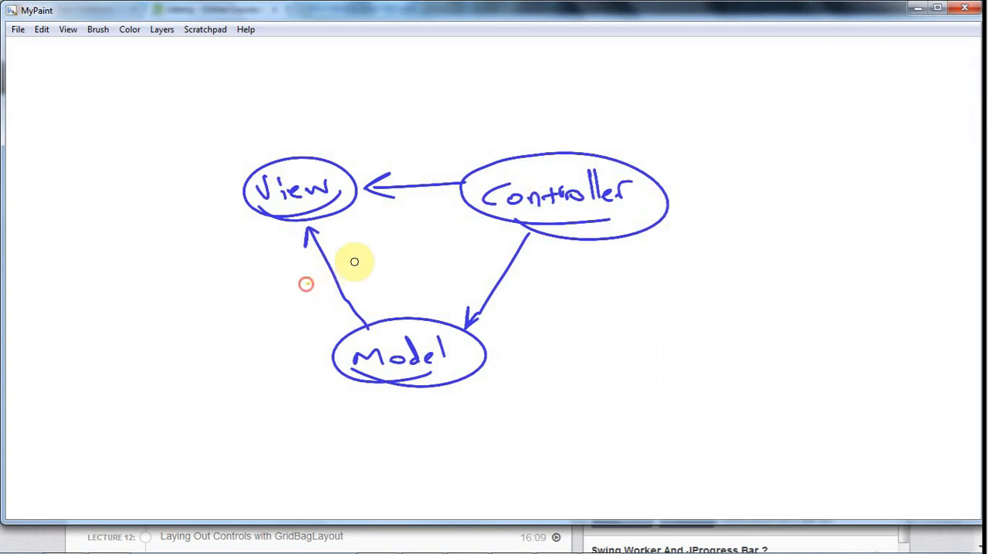
drag(305, 293, 378, 270)
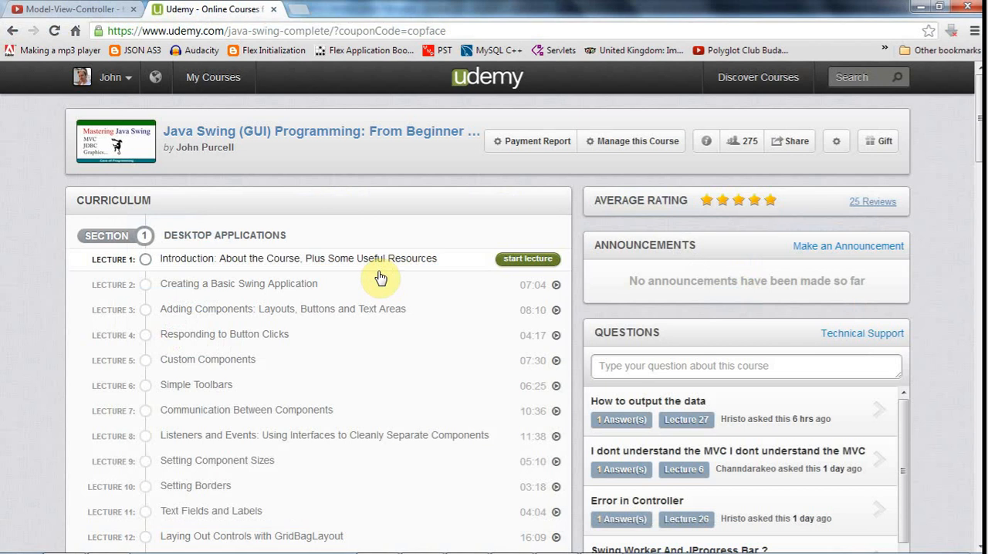
- Return to the YouTube MVC theory video and scroll down to its comments
click(69, 9)
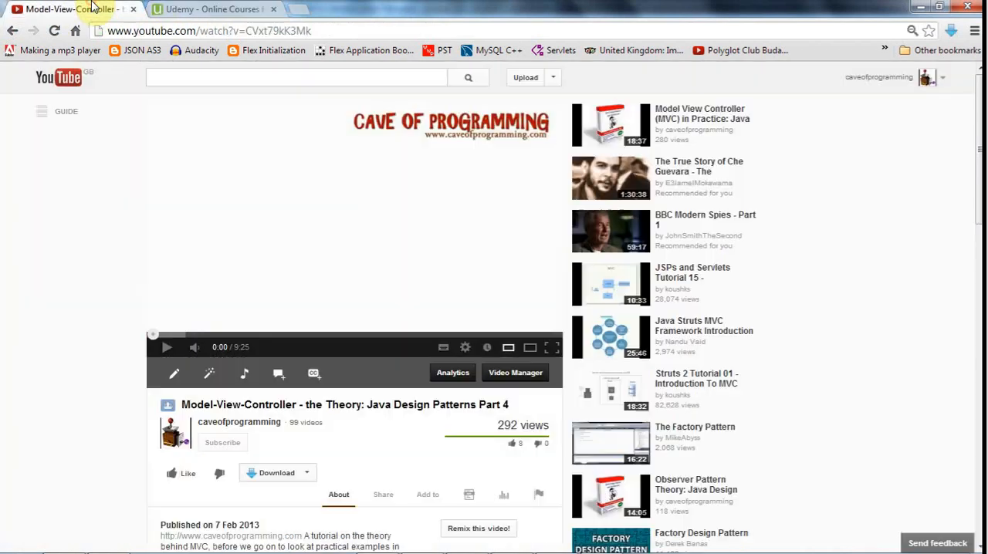
scroll(down, 3)
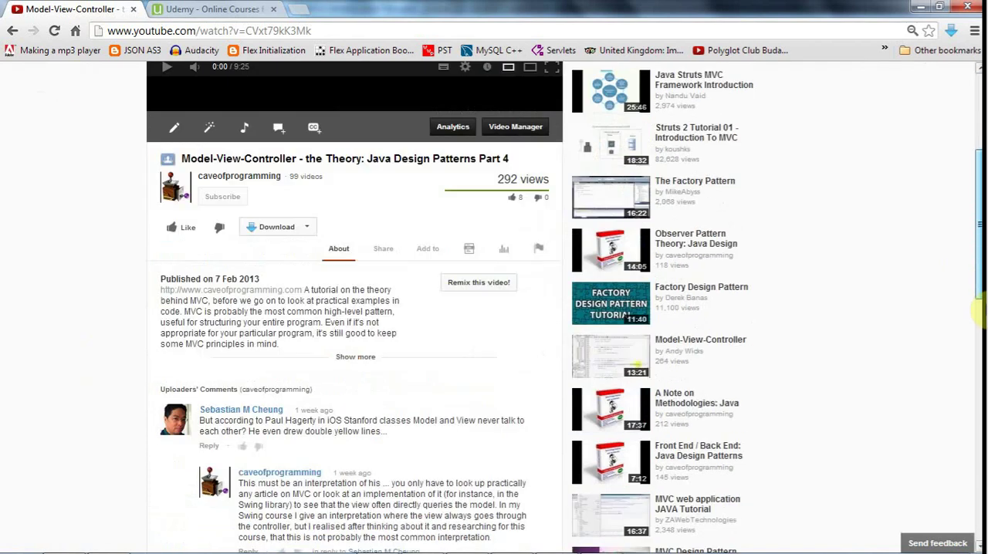
scroll(down, 3)
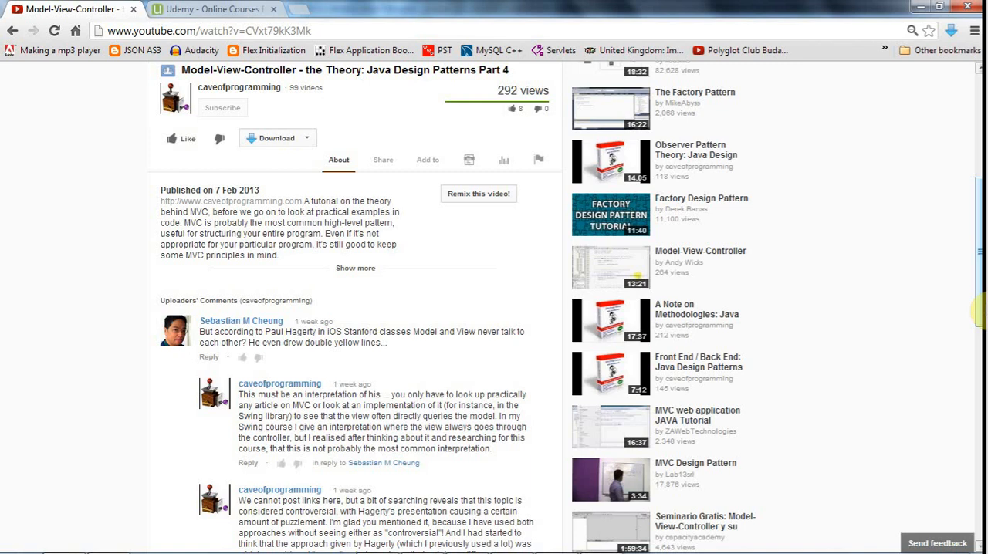
mouse_move(315, 6)
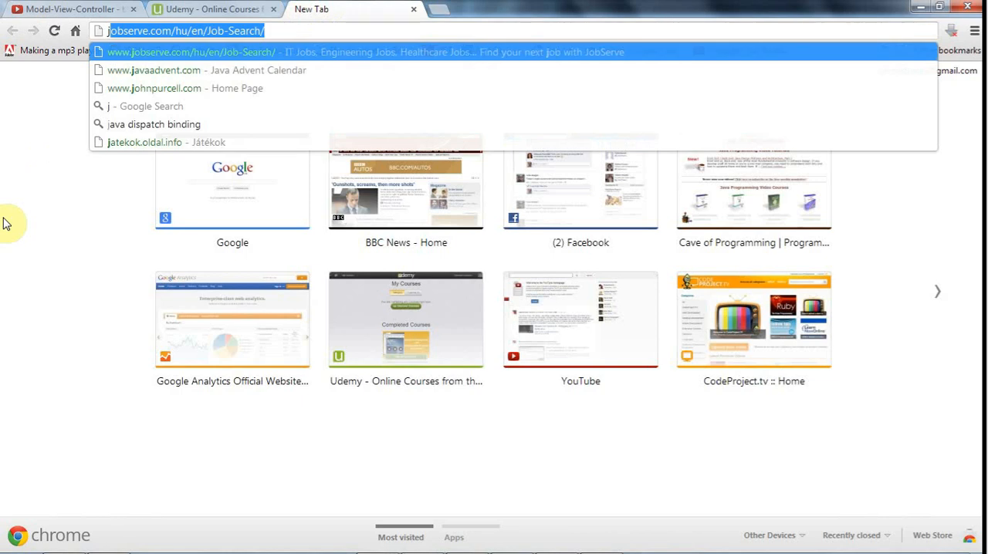
- Search Google for 'jlist source code' and open the GrepCode javax.swing.JList result
text(jt)
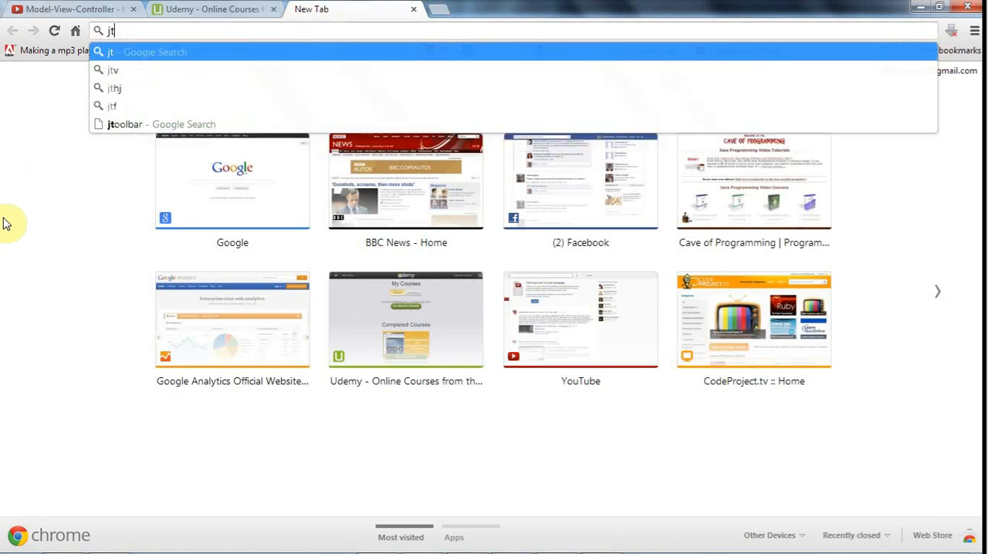
text(list source co)
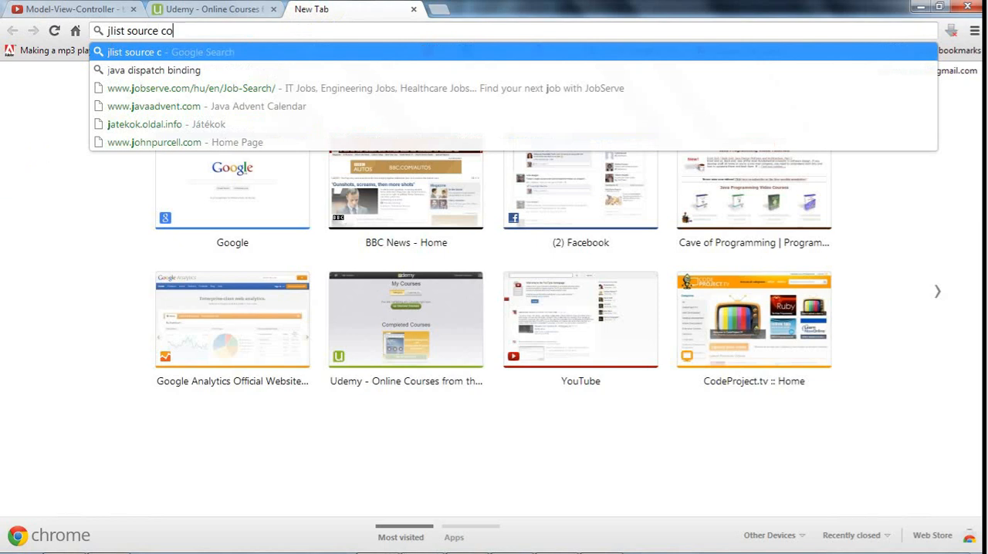
key(Return)
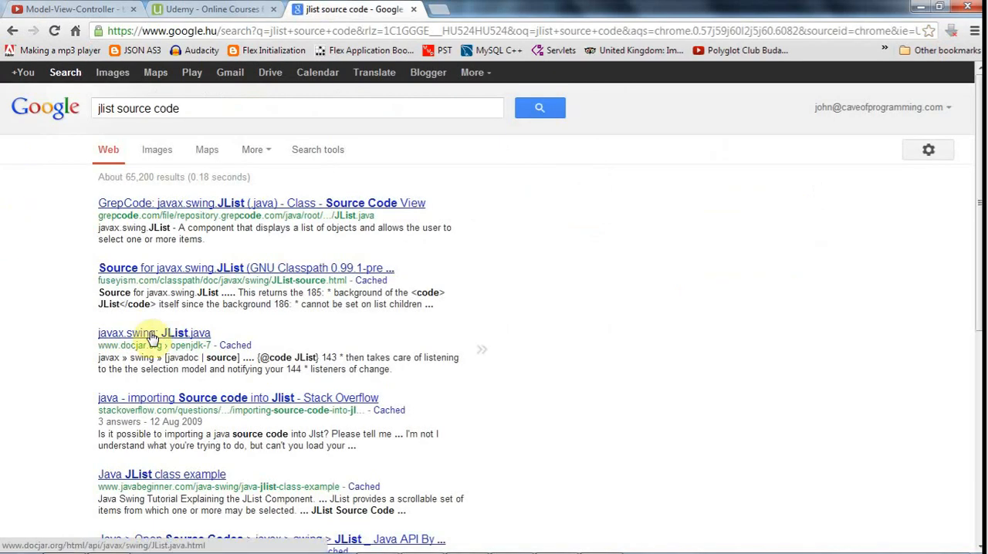
click(260, 202)
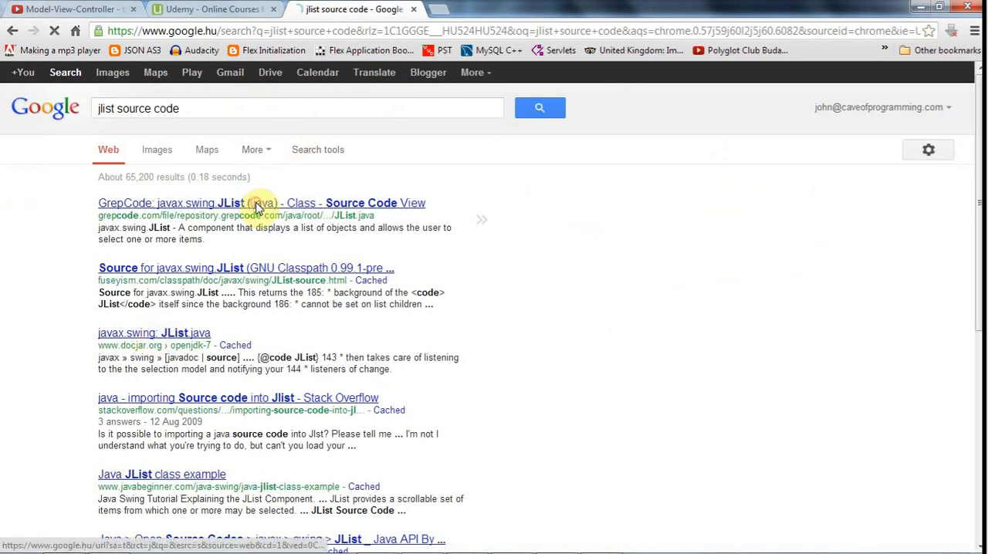
click(262, 202)
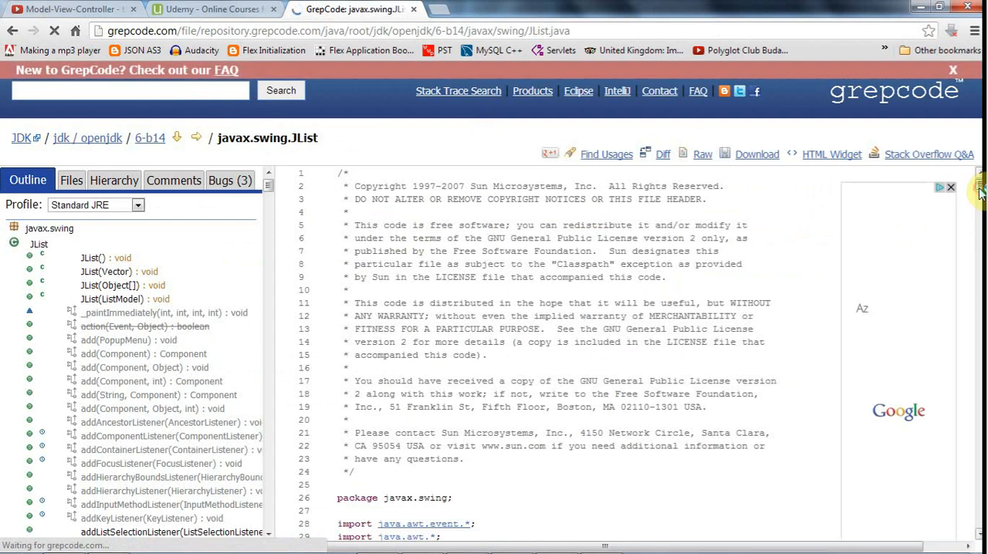
- Search the JList source for 'model' and jump to the selectionModel and dataModel declarations
scroll(down, 3)
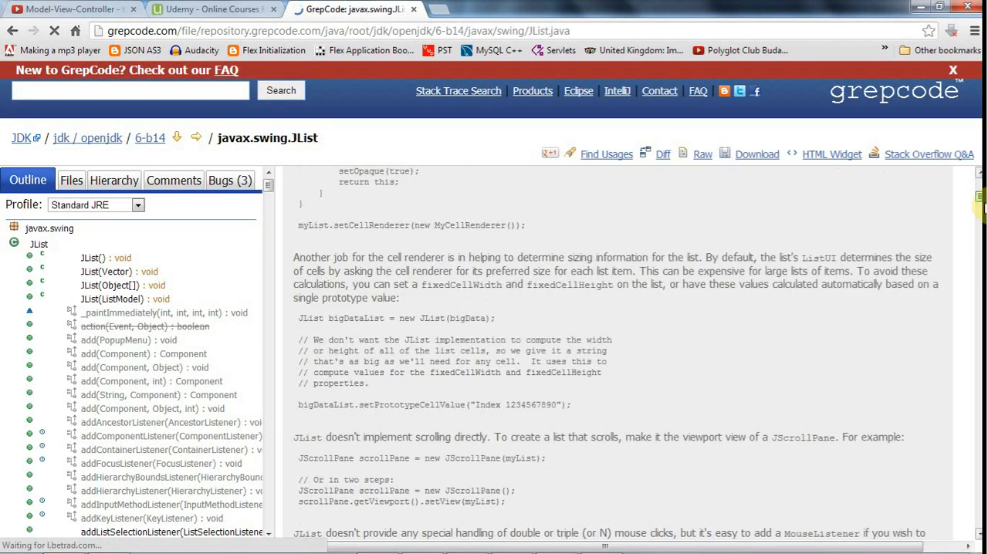
mouse_move(769, 299)
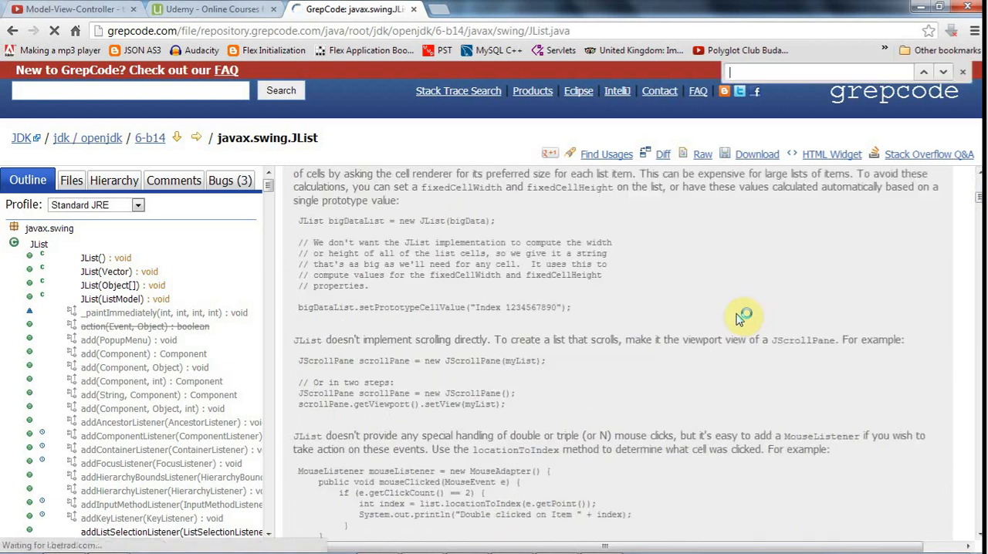
mouse_move(760, 324)
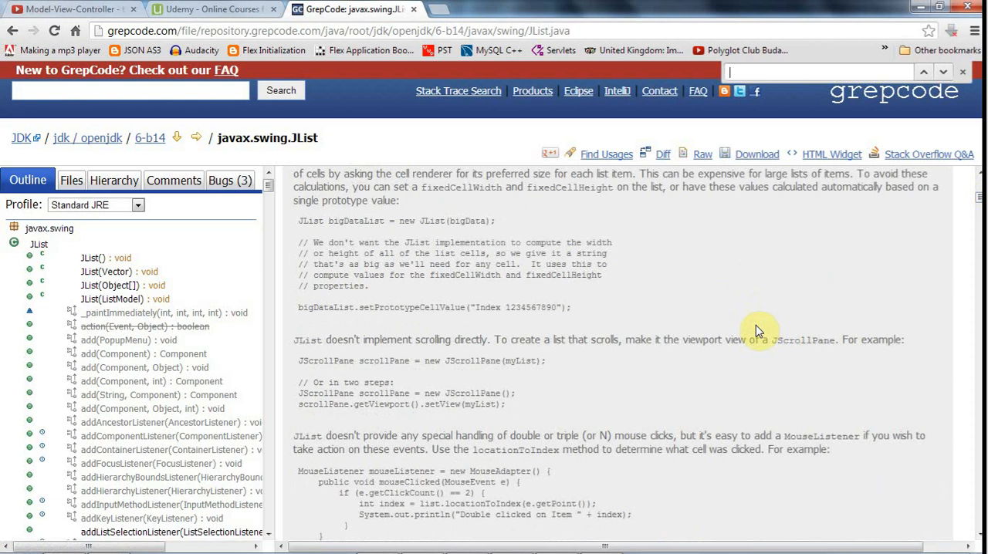
text(model)
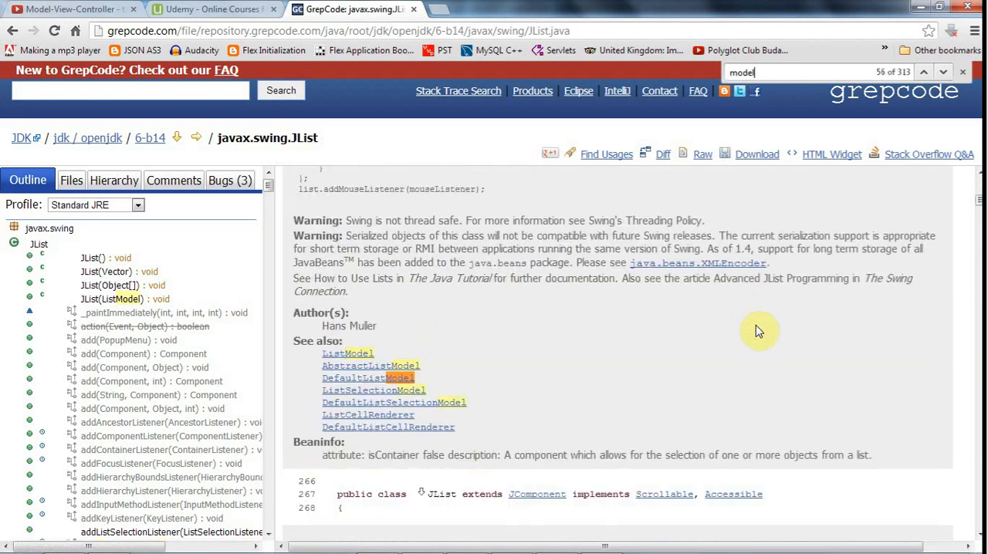
click(923, 71)
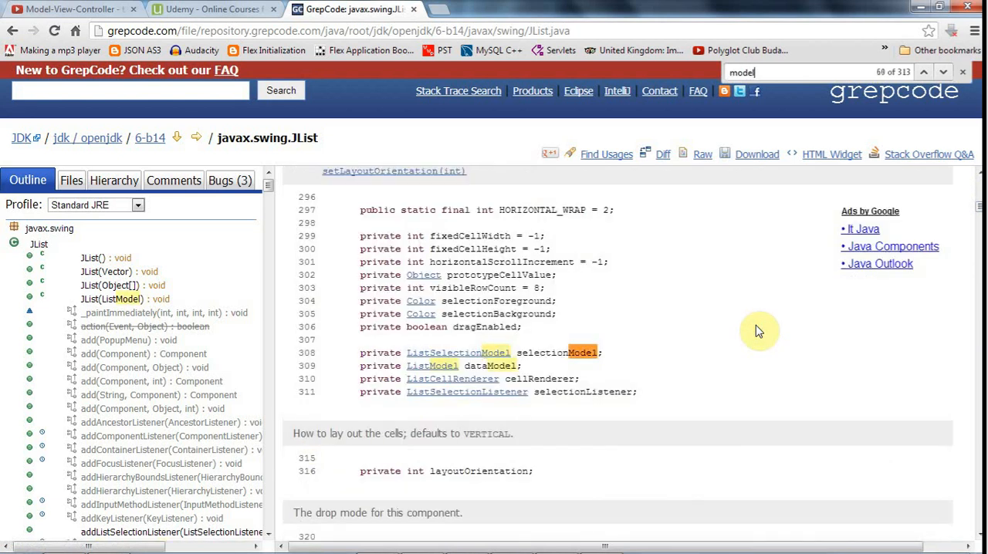
mouse_move(457, 353)
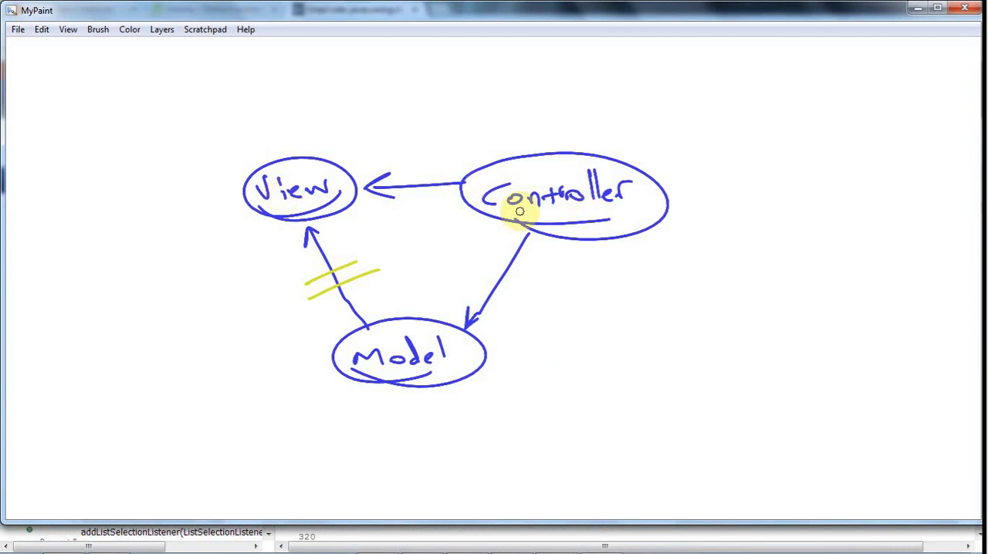
mouse_move(321, 199)
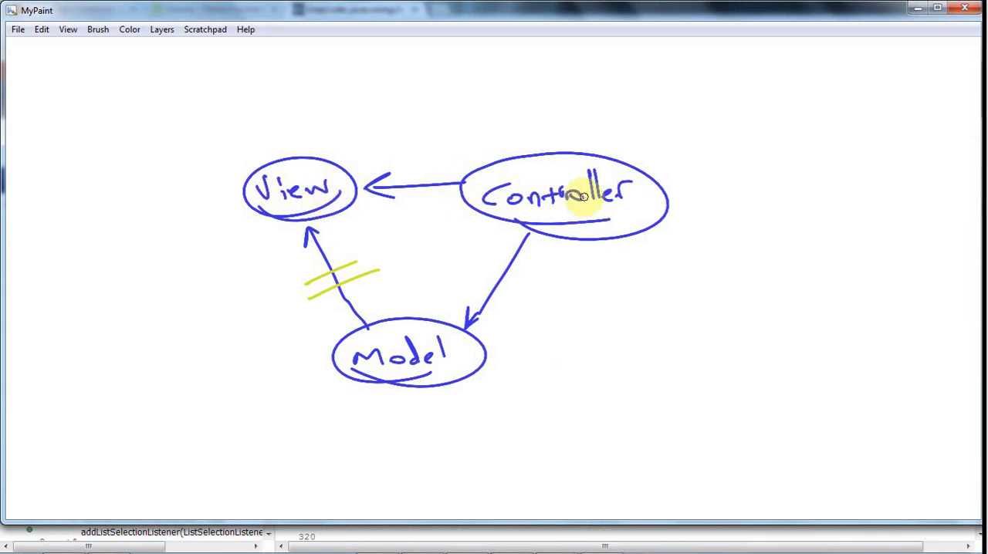
mouse_move(429, 362)
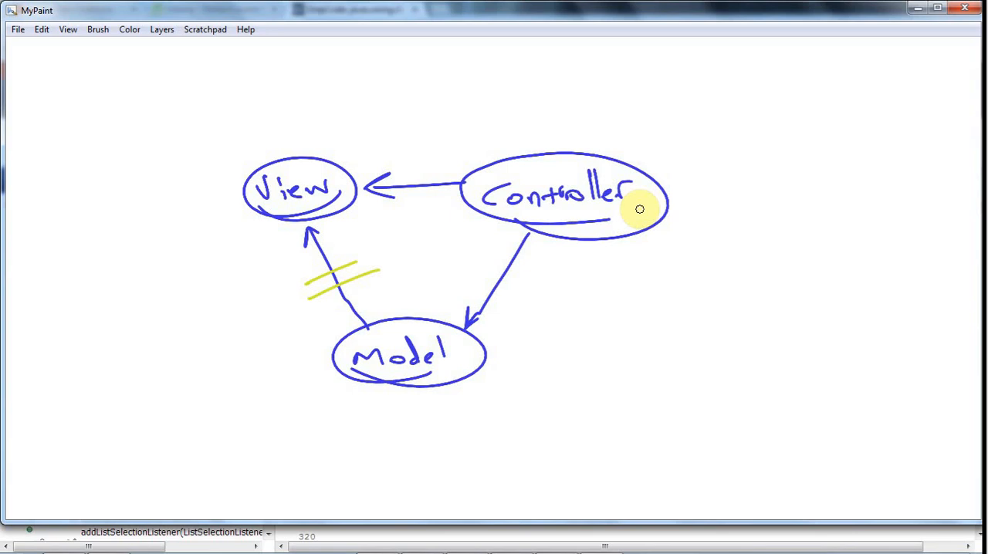
mouse_move(518, 213)
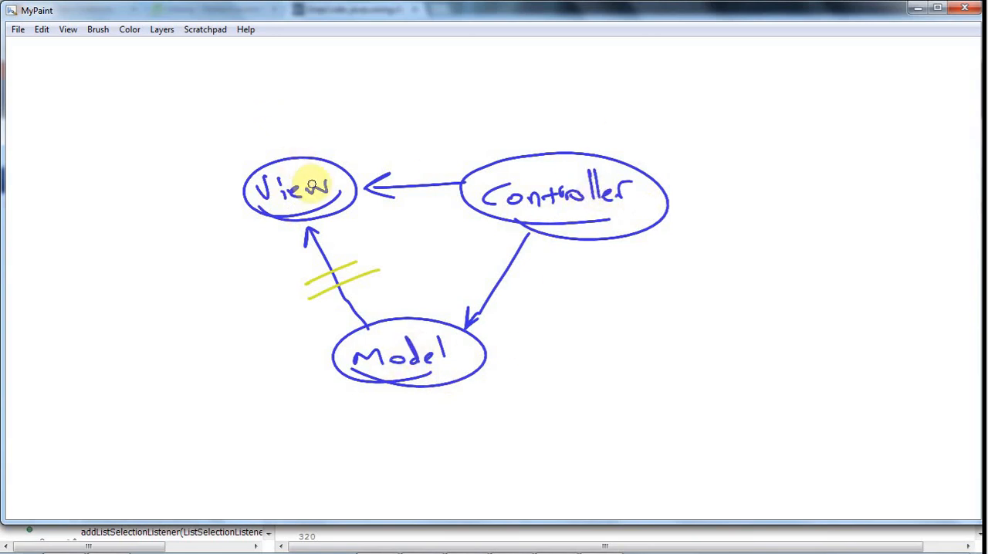
mouse_move(562, 81)
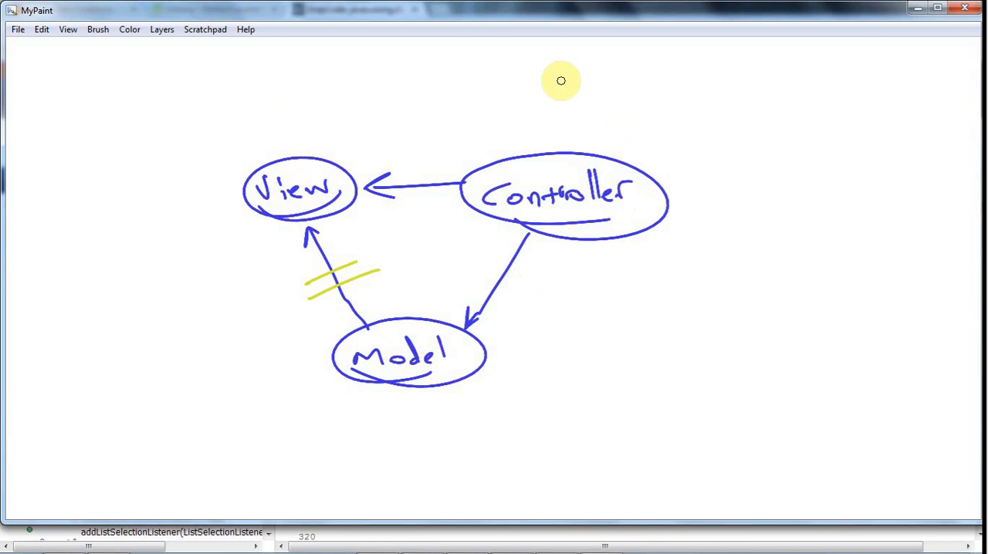